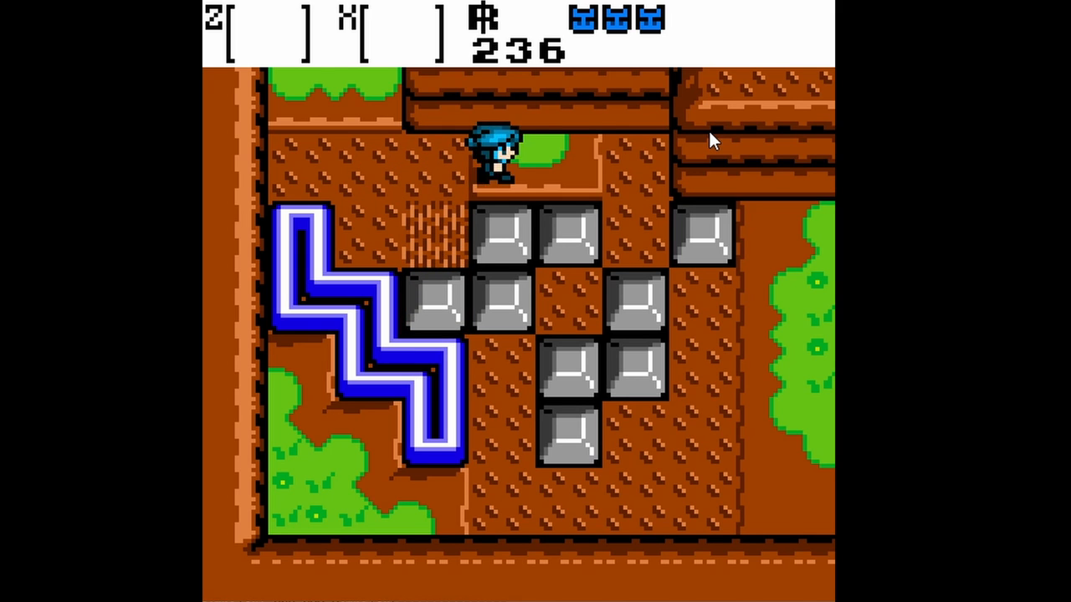
Push the grey stone blocks downward to clear a path and walk past them
key("Down")
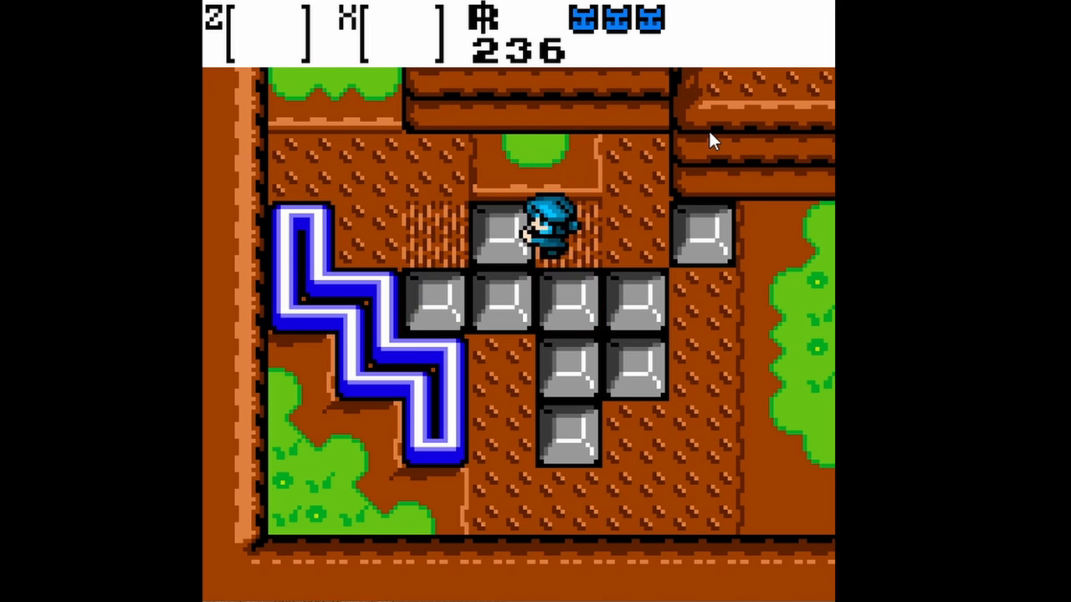
key("Down")
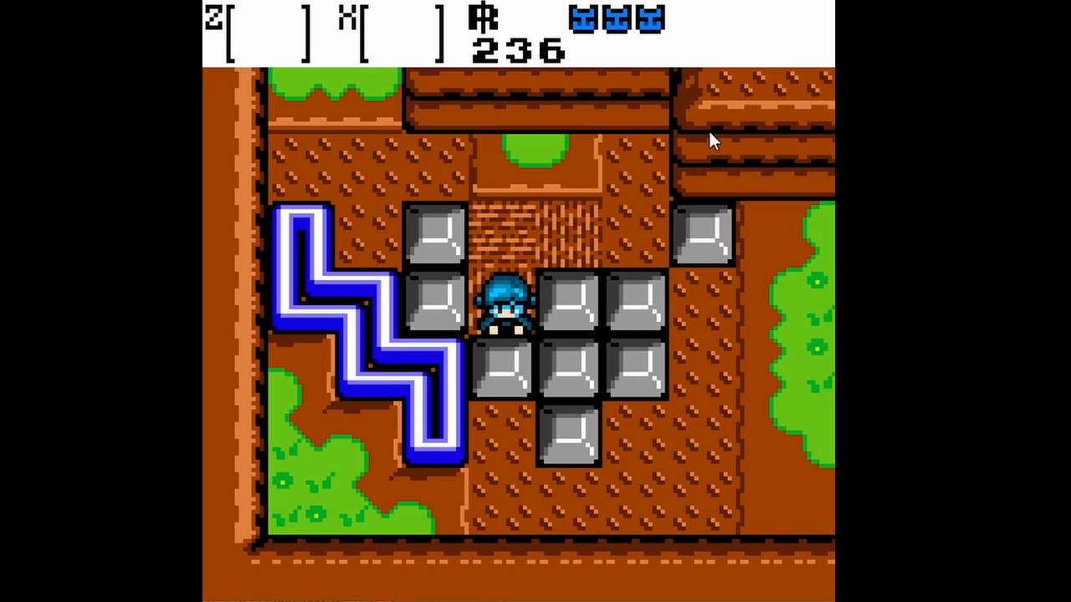
key("Down")
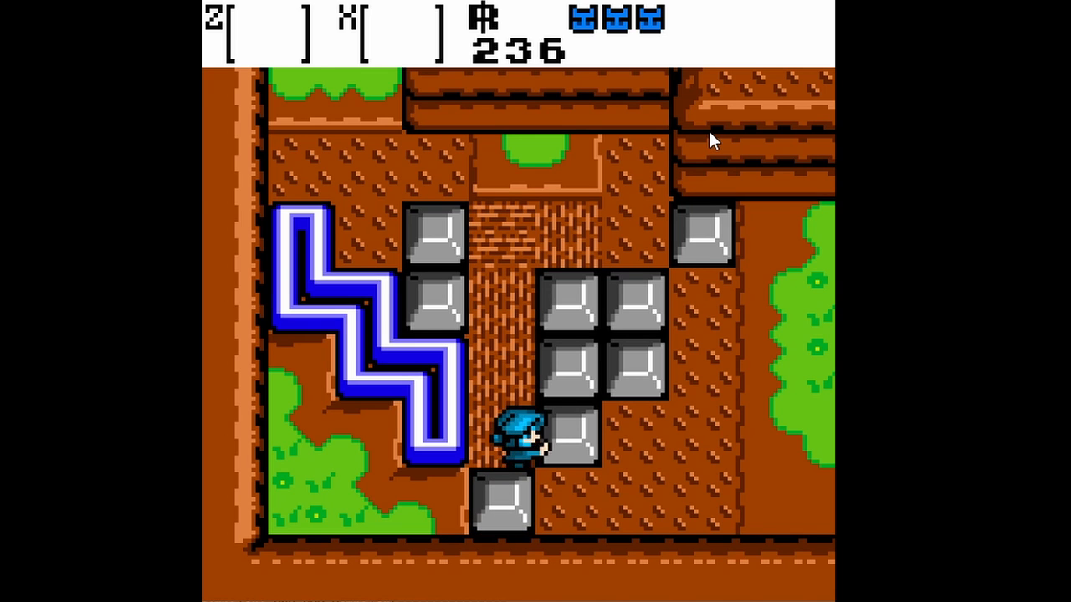
key("Down")
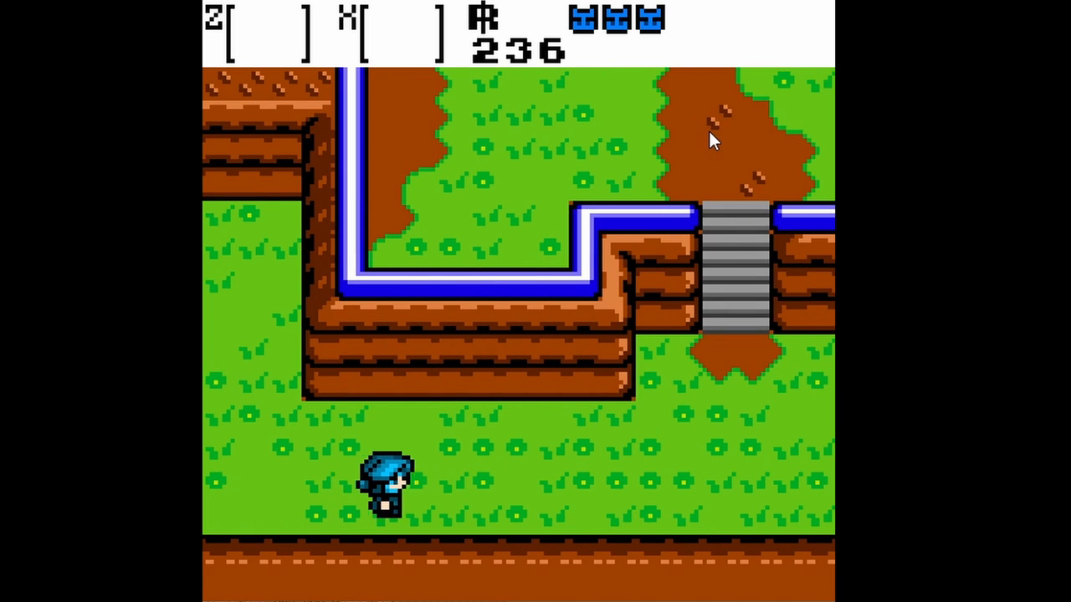
Walk the character across the grassy area and up toward the dark pit
key("Right")
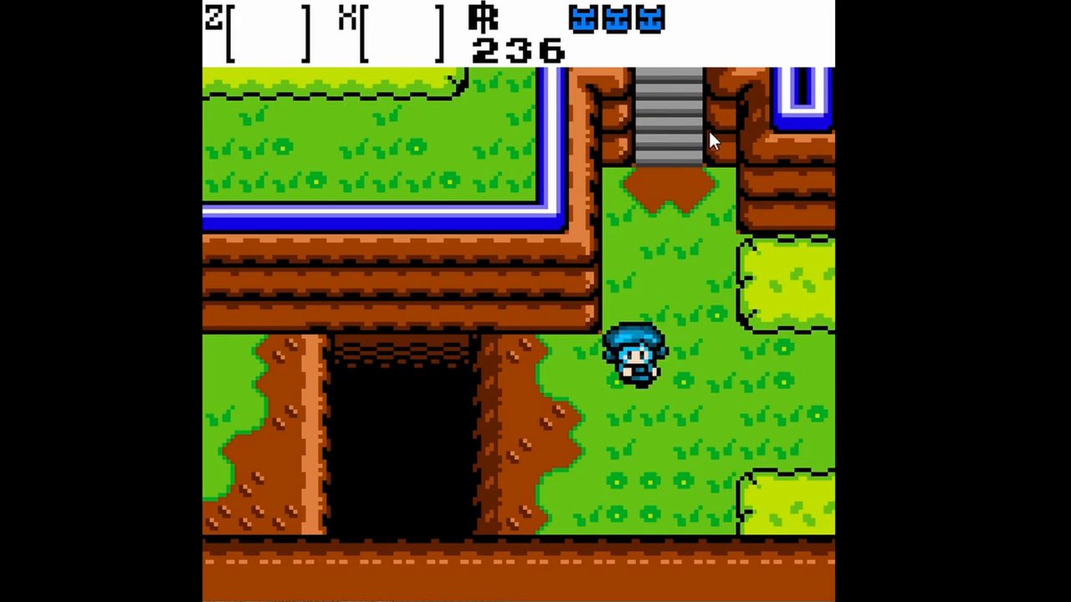
key("Up")
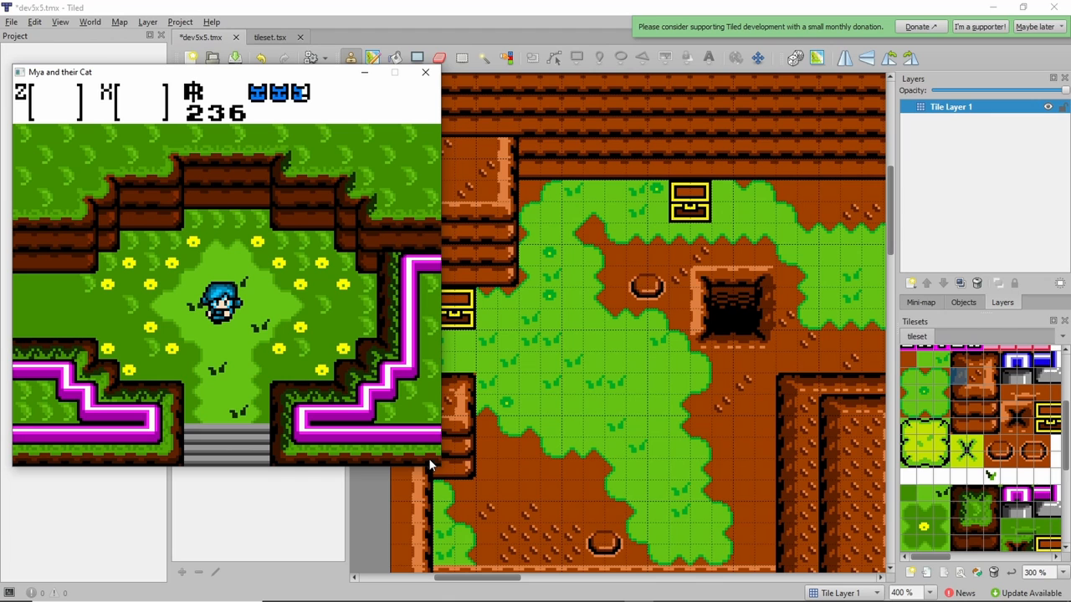
mouse_move(439, 140)
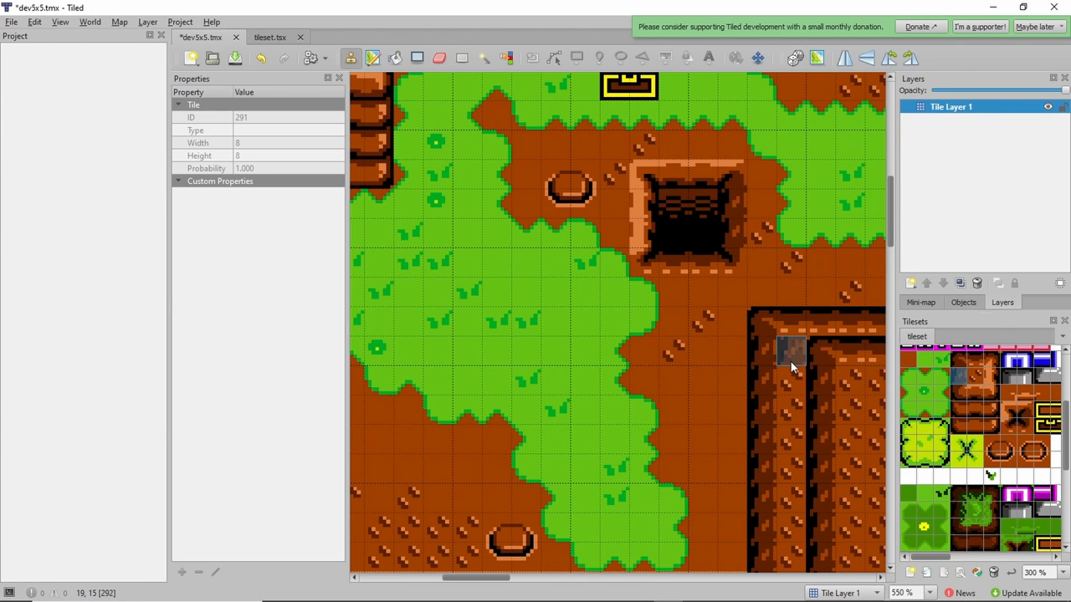
mouse_move(789, 361)
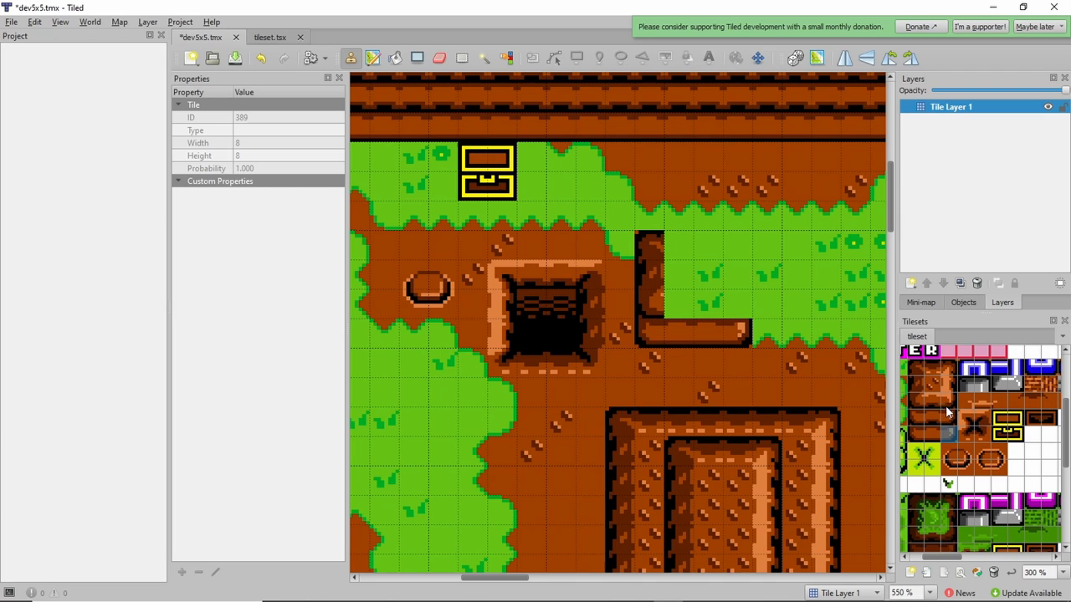
Pick the next cliff-edge wall tile from the Tileset panel for the ledge
left_click(736, 388)
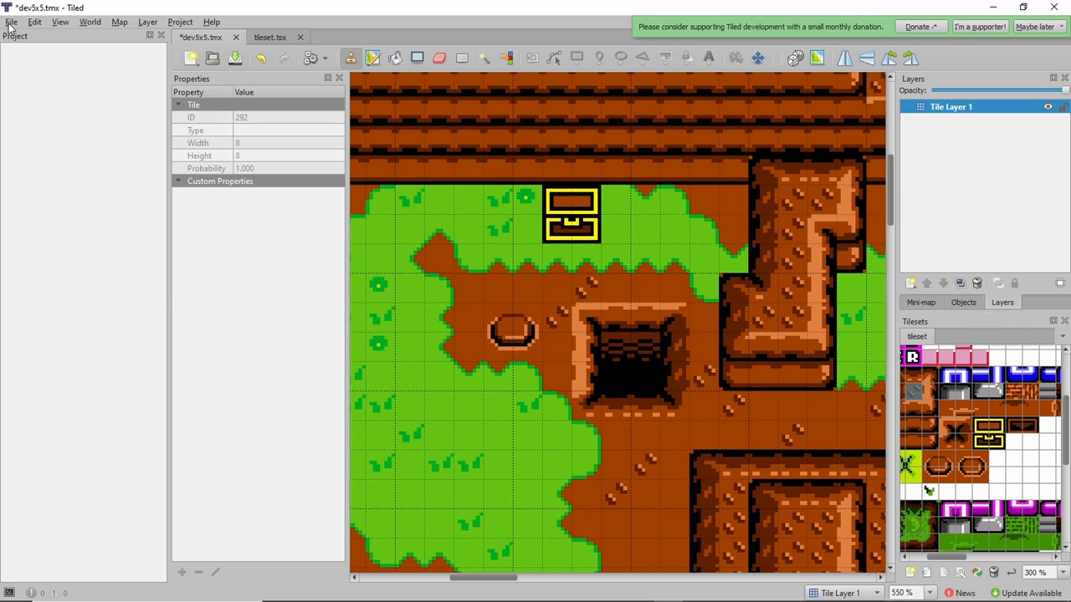
Export the map as dev5x5.csv (CSV files) into the CGame folder
left_click(10, 22)
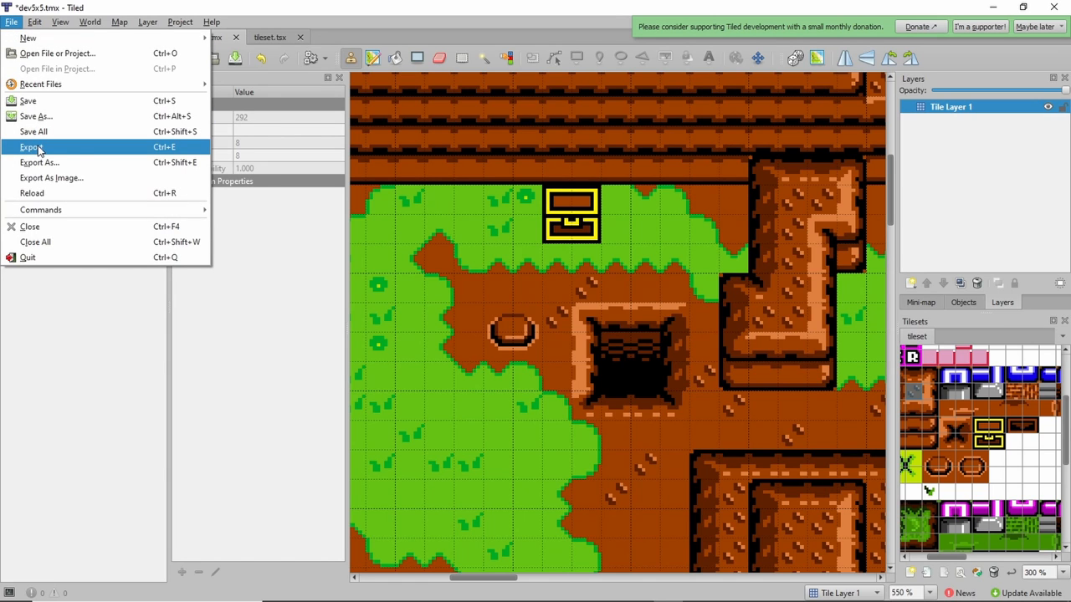
mouse_move(77, 158)
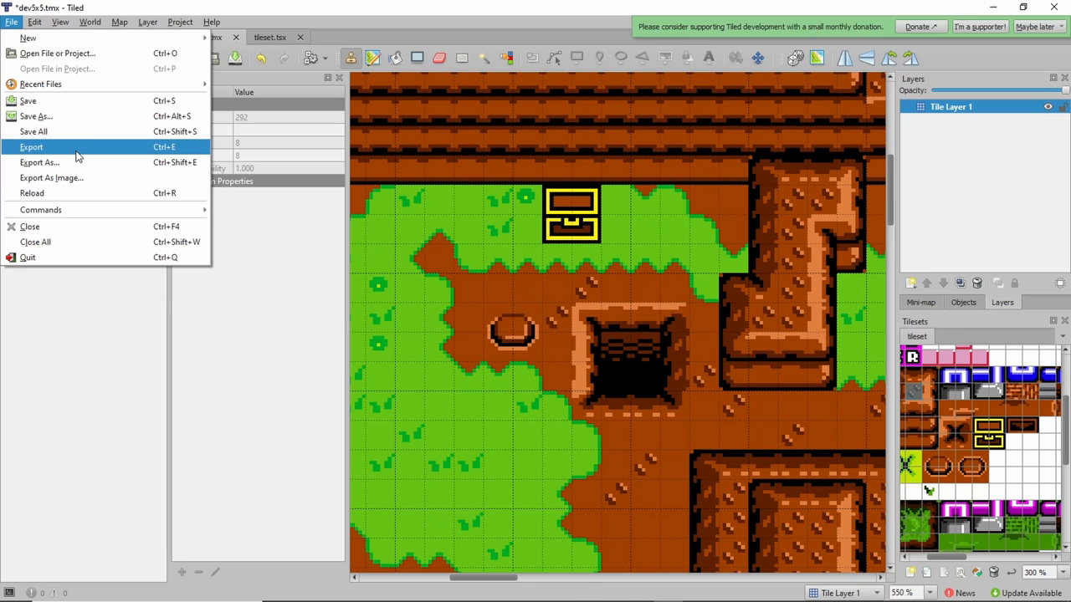
mouse_move(52, 164)
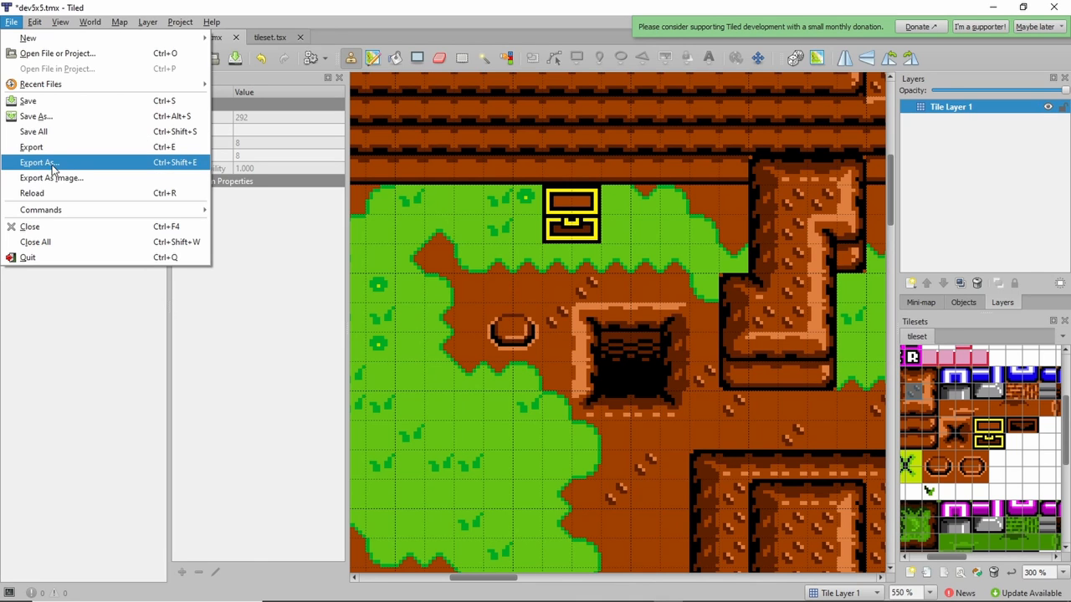
left_click(40, 163)
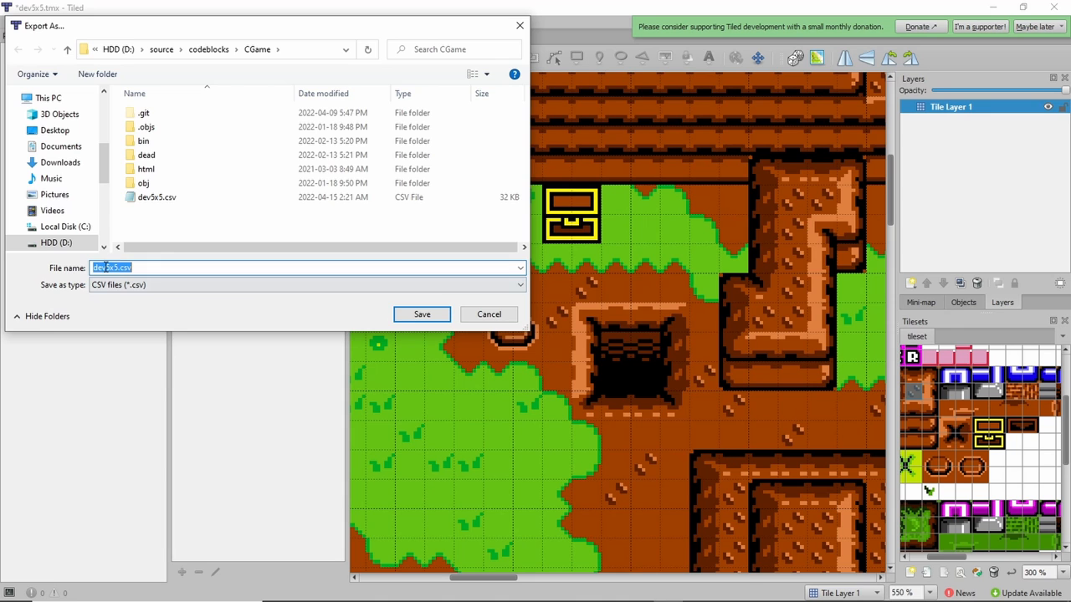
left_click(422, 315)
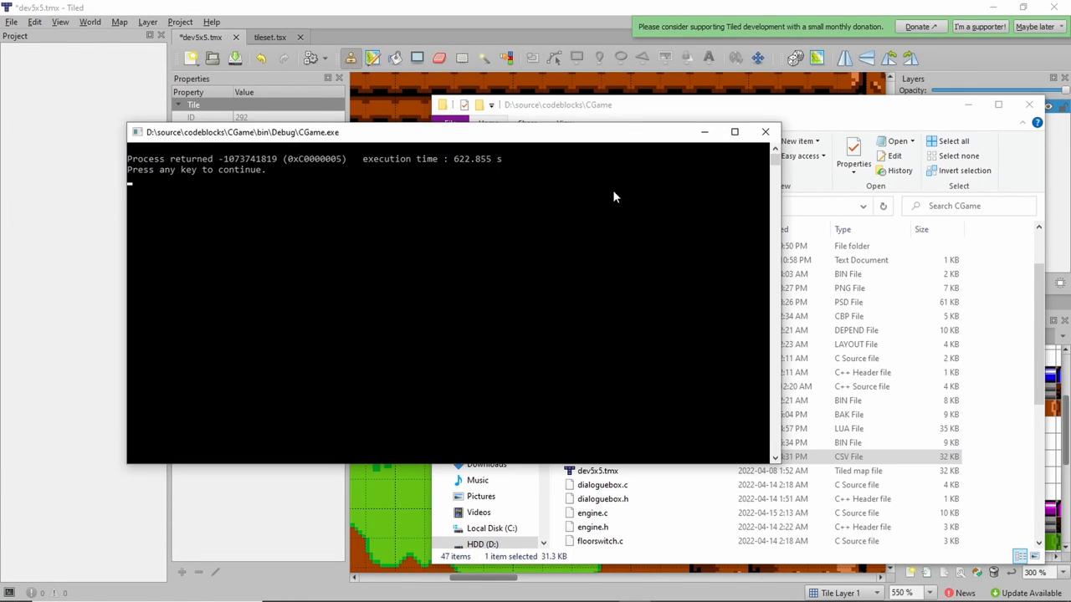
Close the finished game console and switch over to the Code::Blocks project
left_click(764, 131)
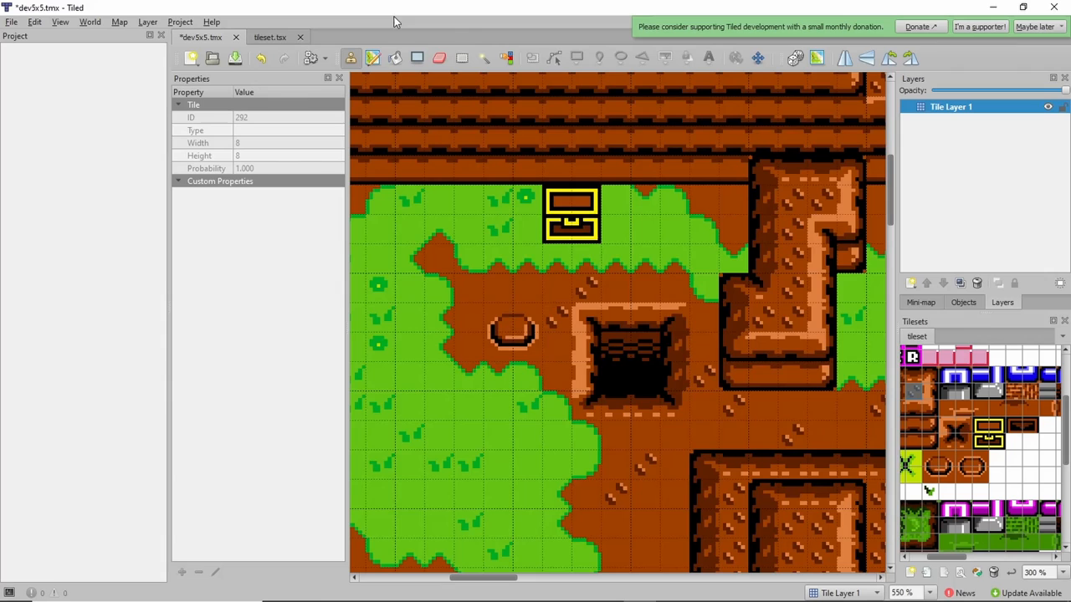
key("alt+tab")
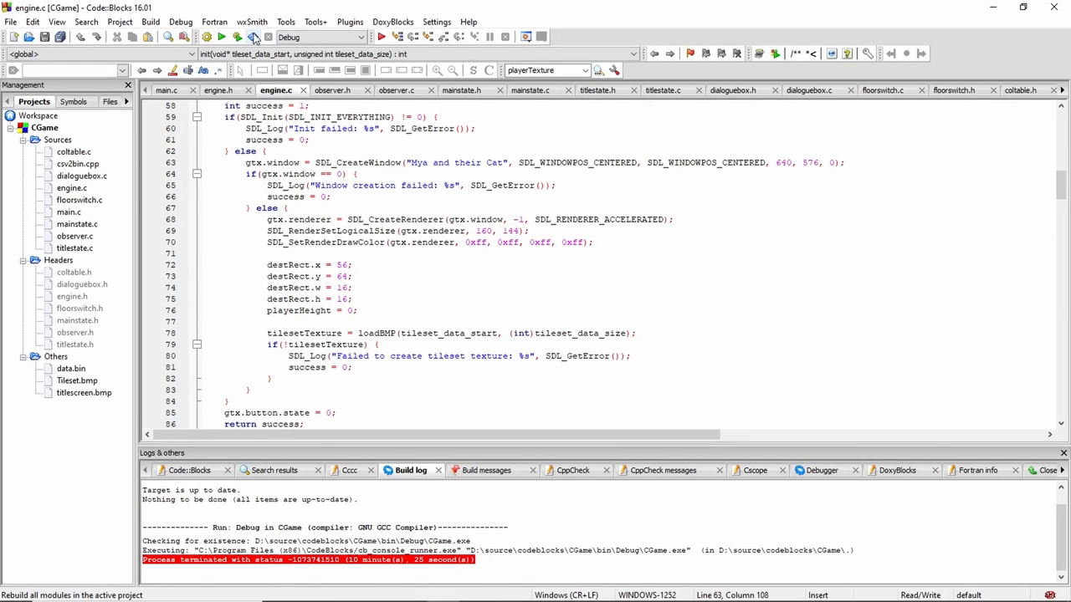
mouse_move(250, 37)
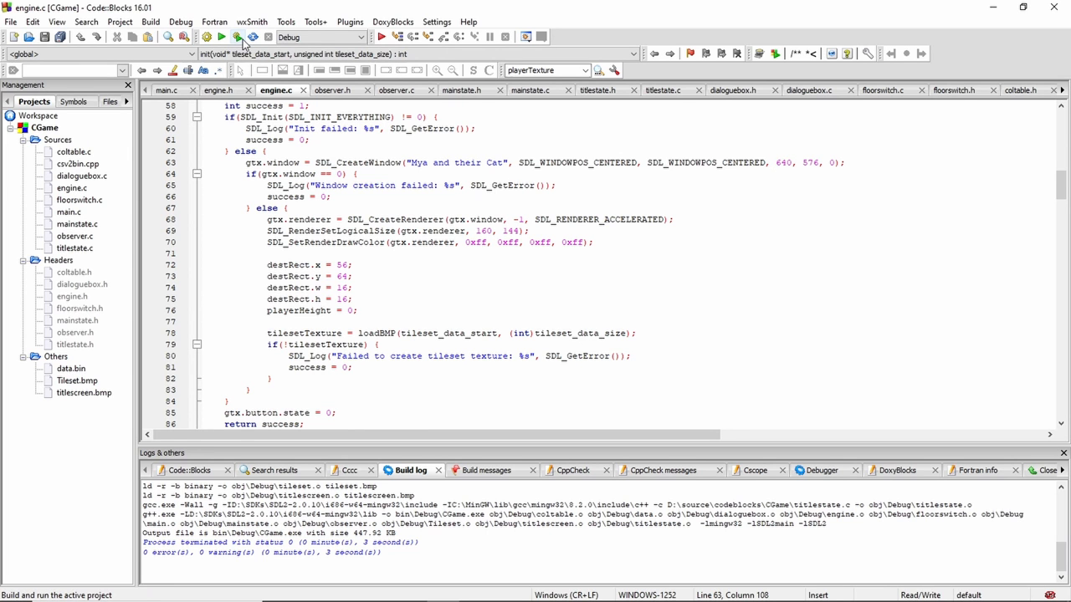
Build and run CGame, then walk the character around the new hole, ledge and chests
left_click(221, 37)
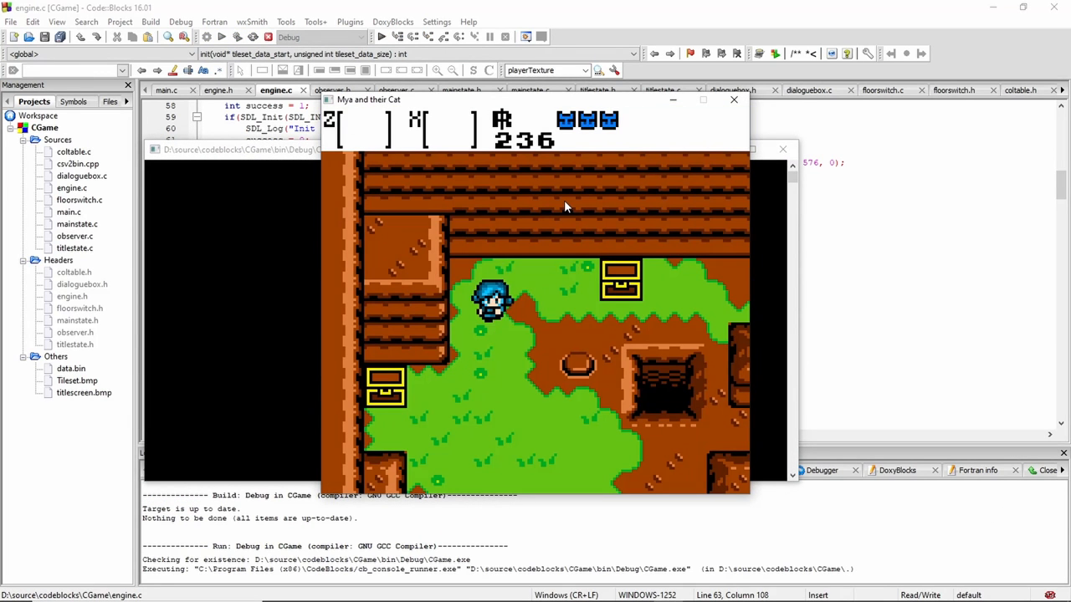
key("Right")
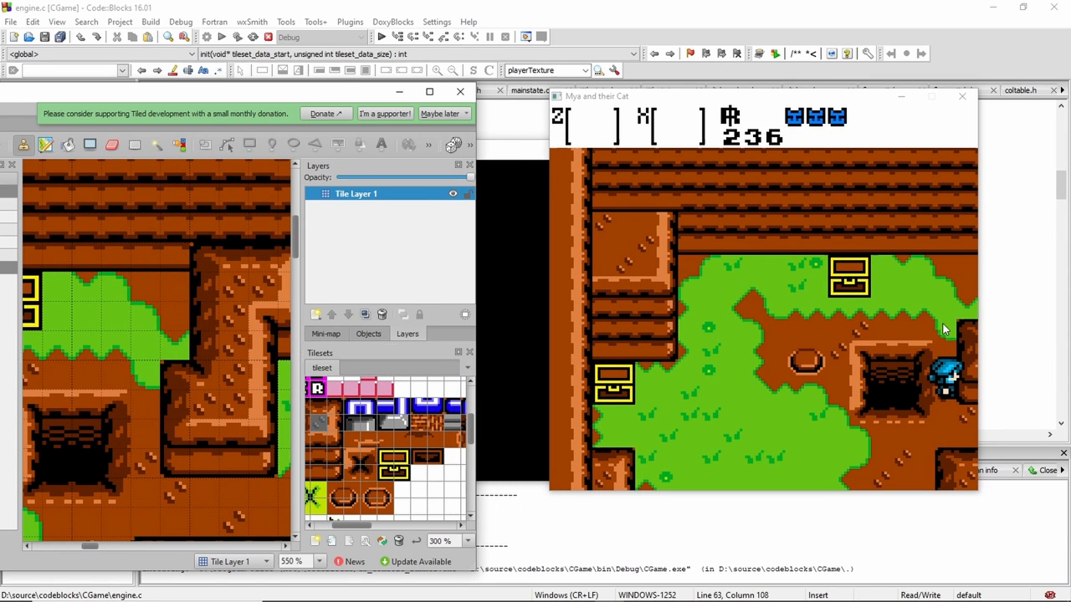
mouse_move(658, 311)
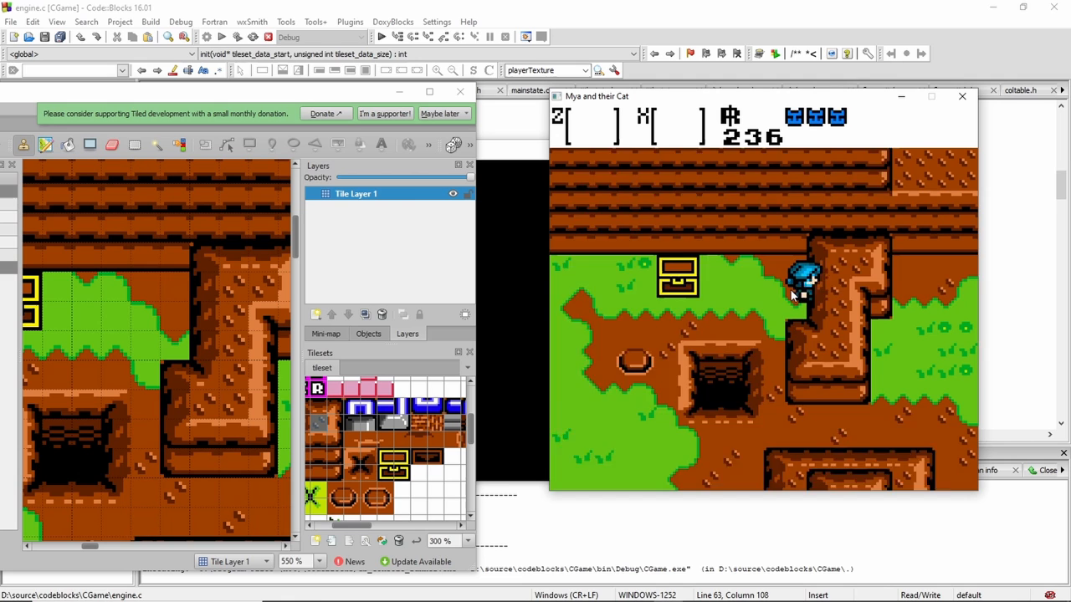
key("Left")
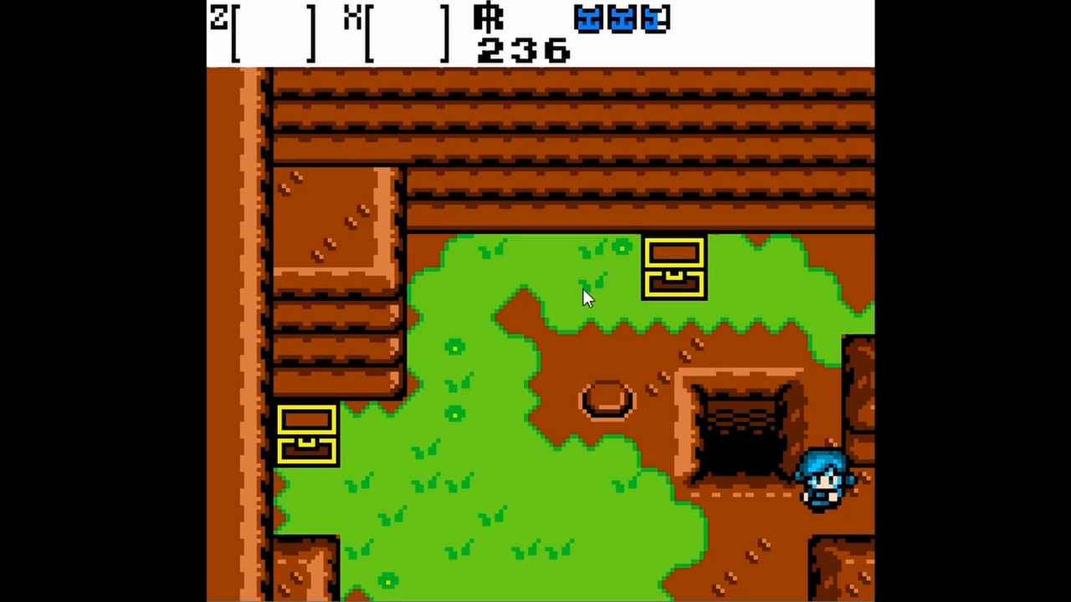
mouse_move(309, 594)
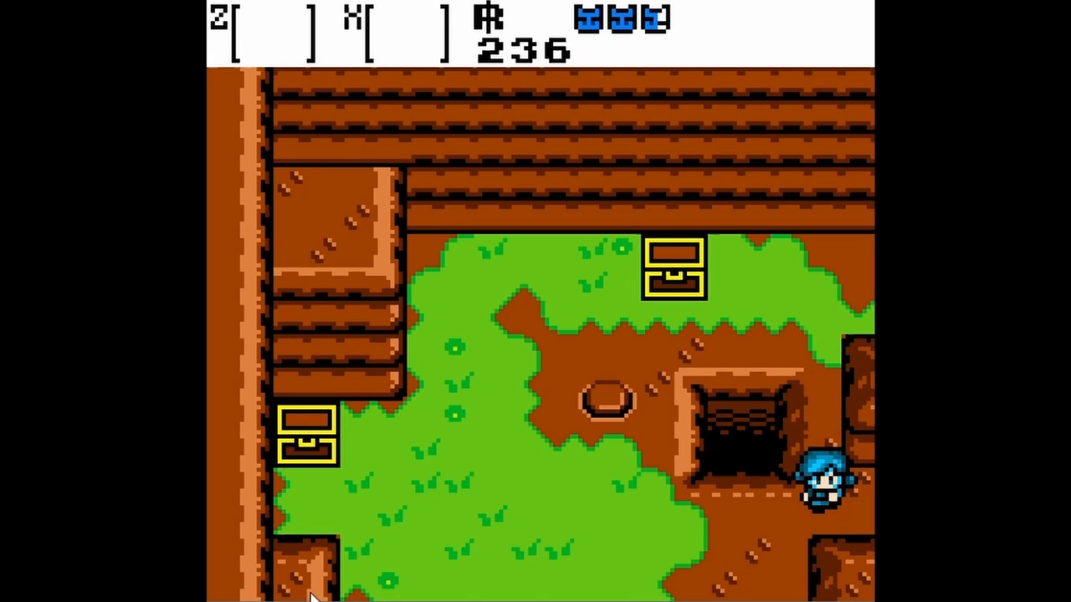
mouse_move(750, 360)
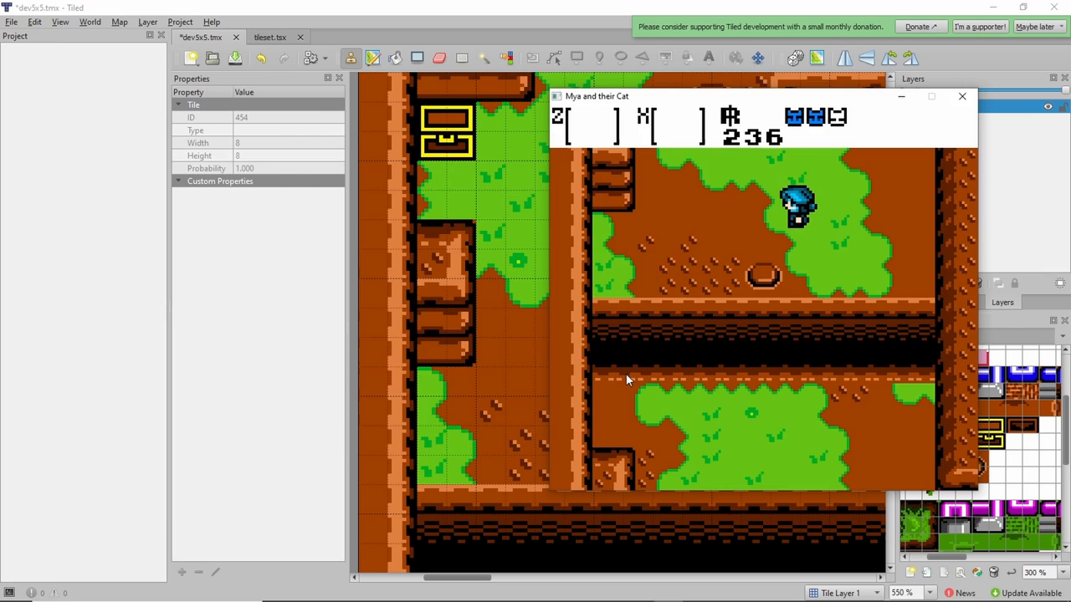
Bring Tiled to the front and save the map export as CSV in the CGame folder
left_click(960, 97)
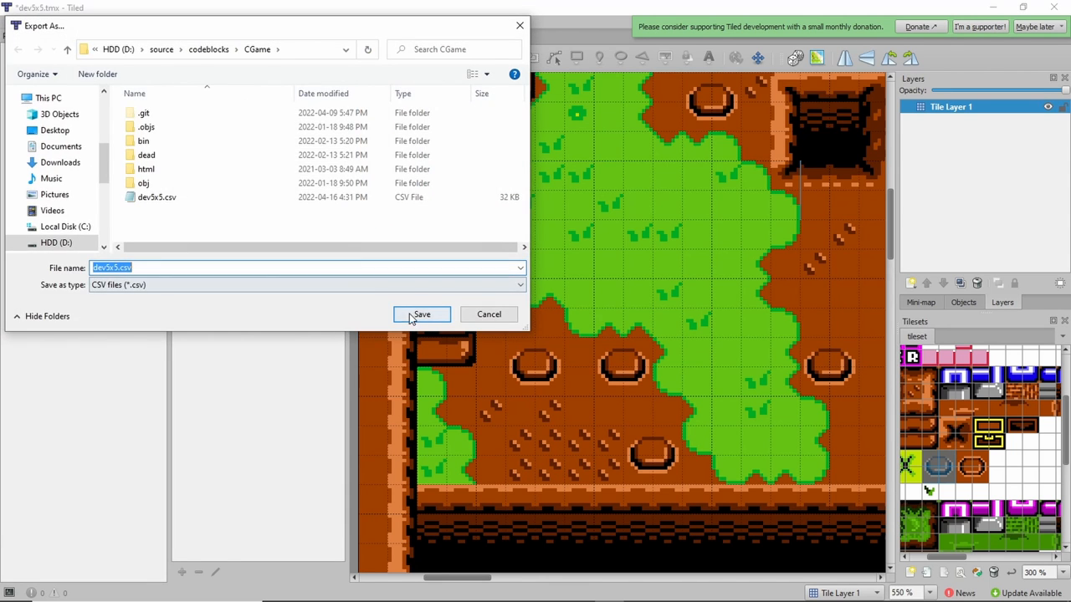
left_click(422, 315)
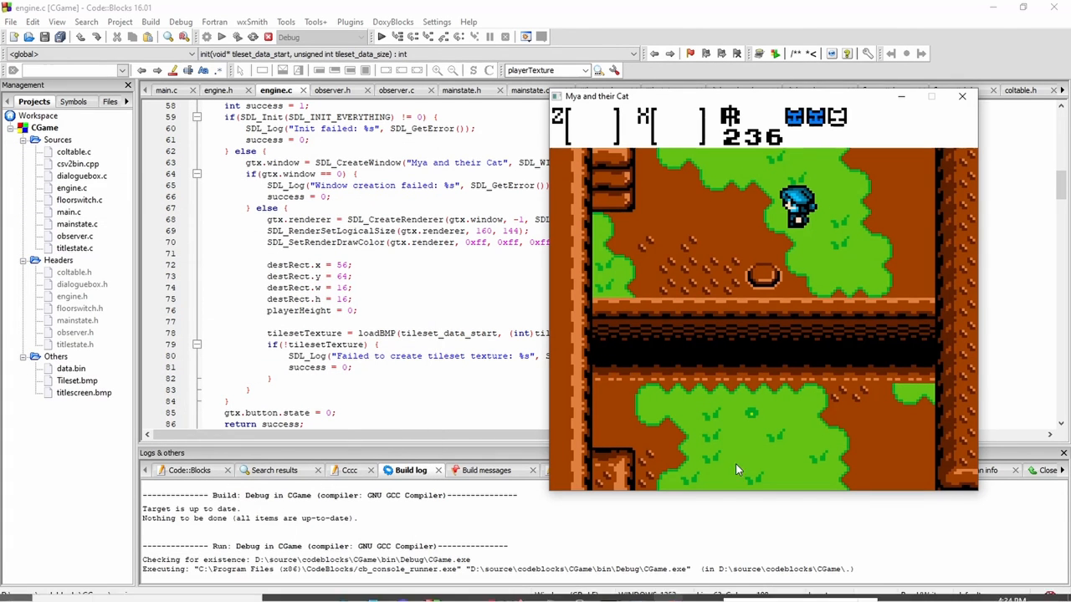
Close the game, confirm rebuilding the entire CGame project, then build and run it
left_click(960, 97)
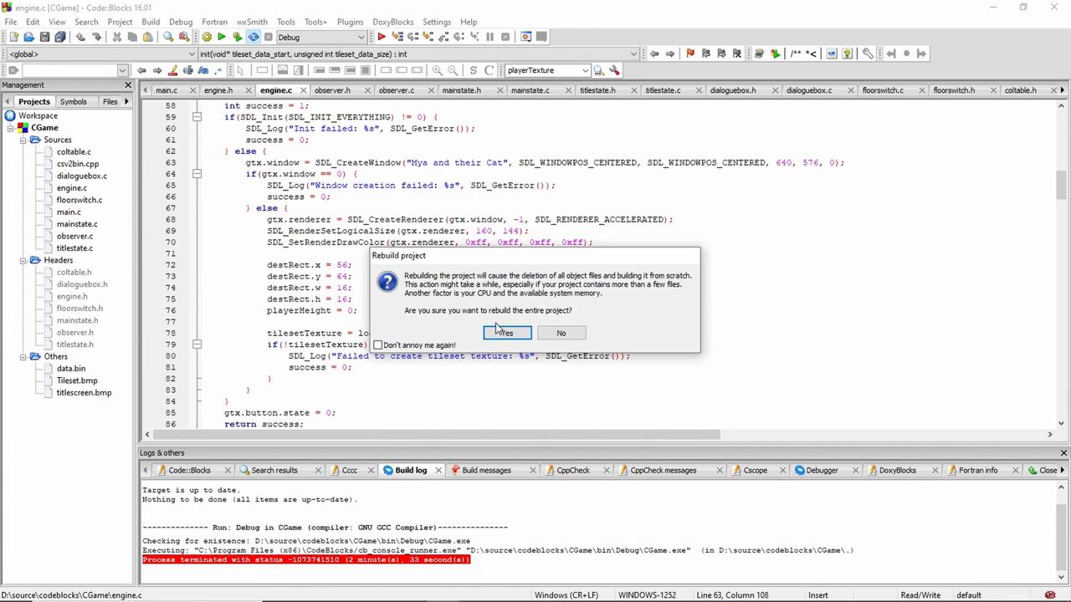
left_click(506, 333)
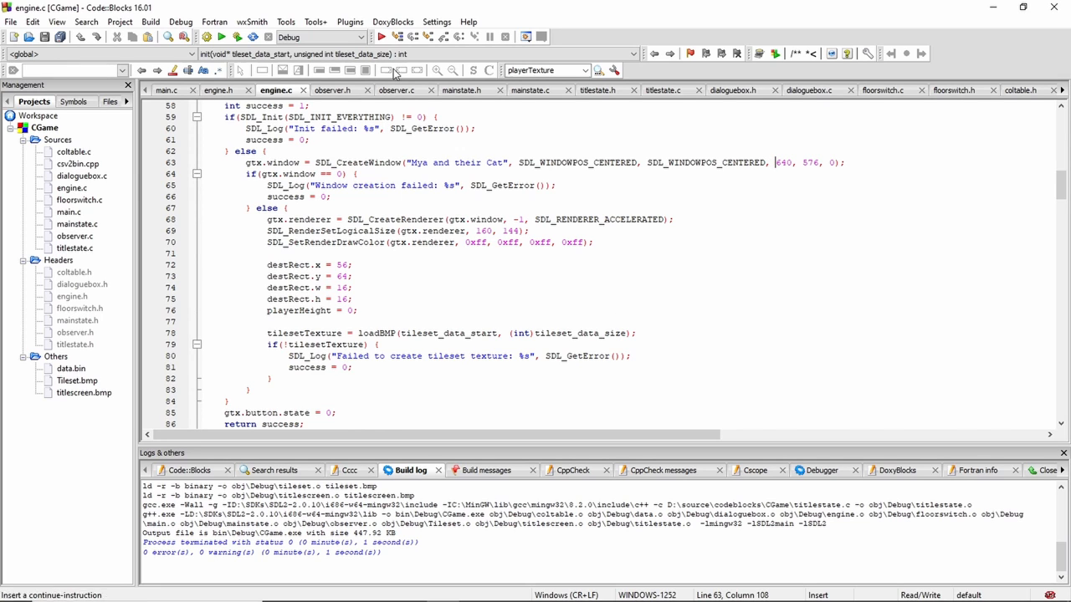
mouse_move(238, 36)
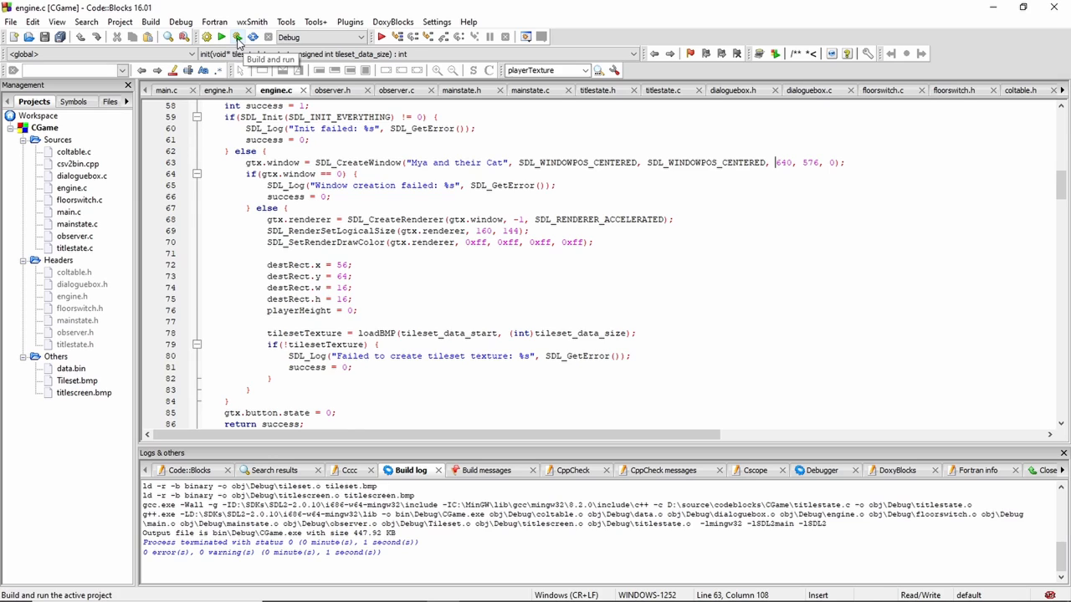
left_click(220, 37)
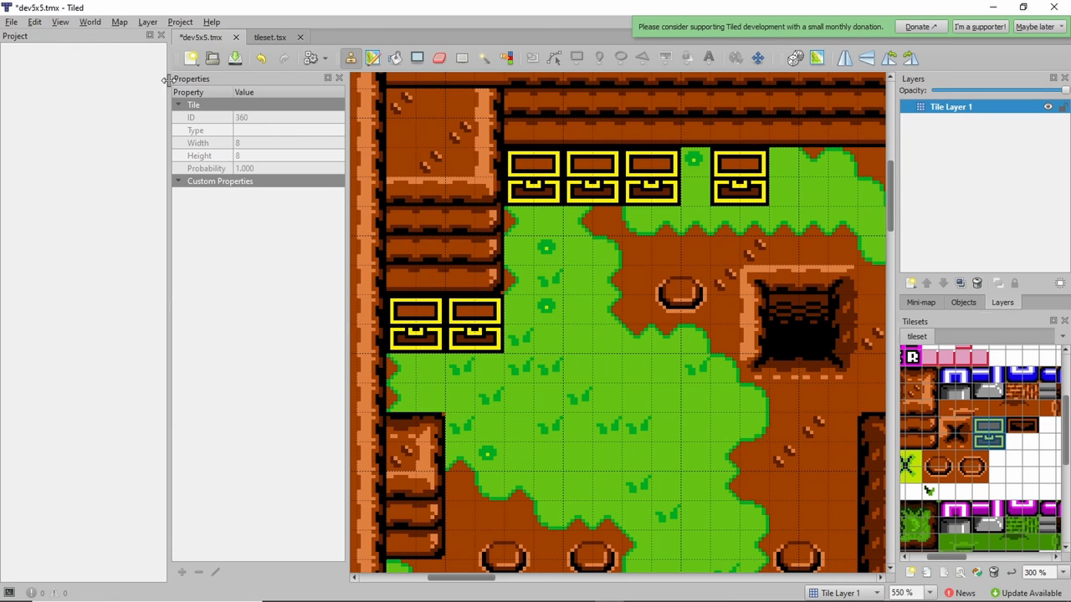
Export the map with the six chests as CSV over the existing file via File > Export As
left_click(10, 24)
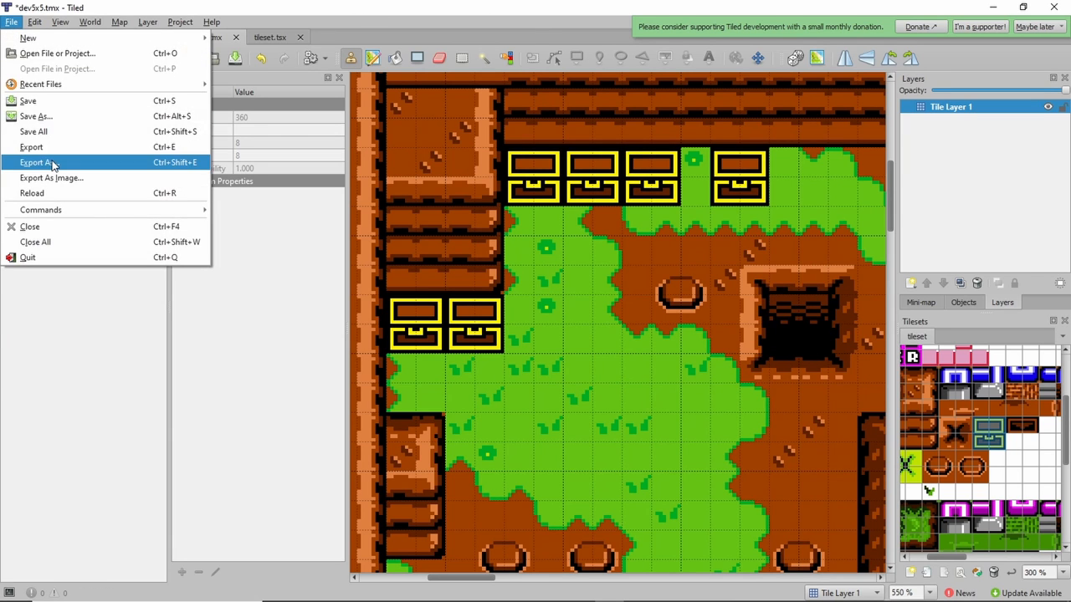
left_click(40, 163)
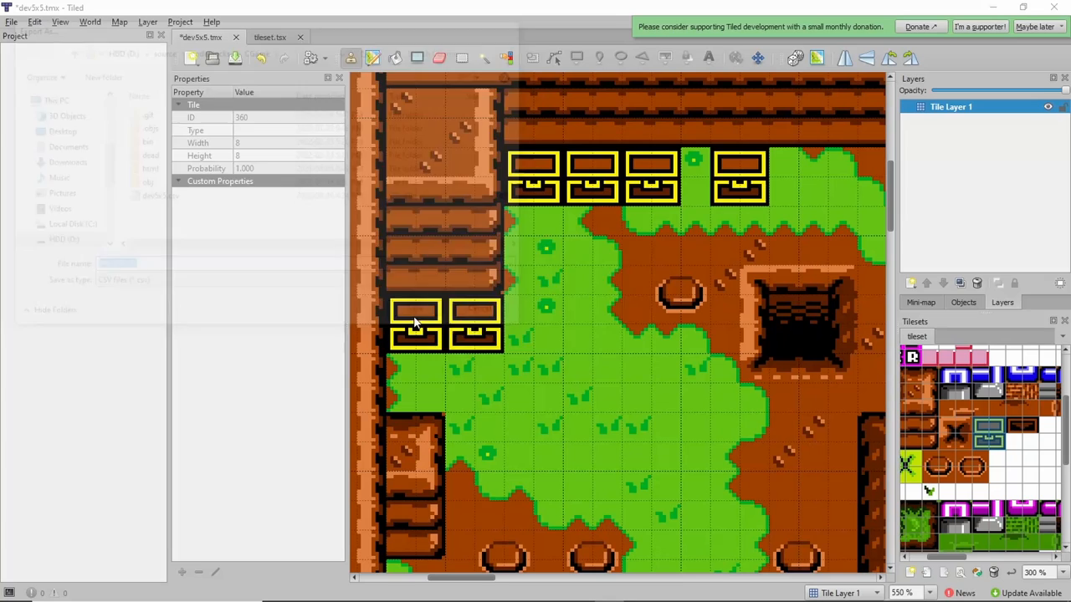
key("alt+tab")
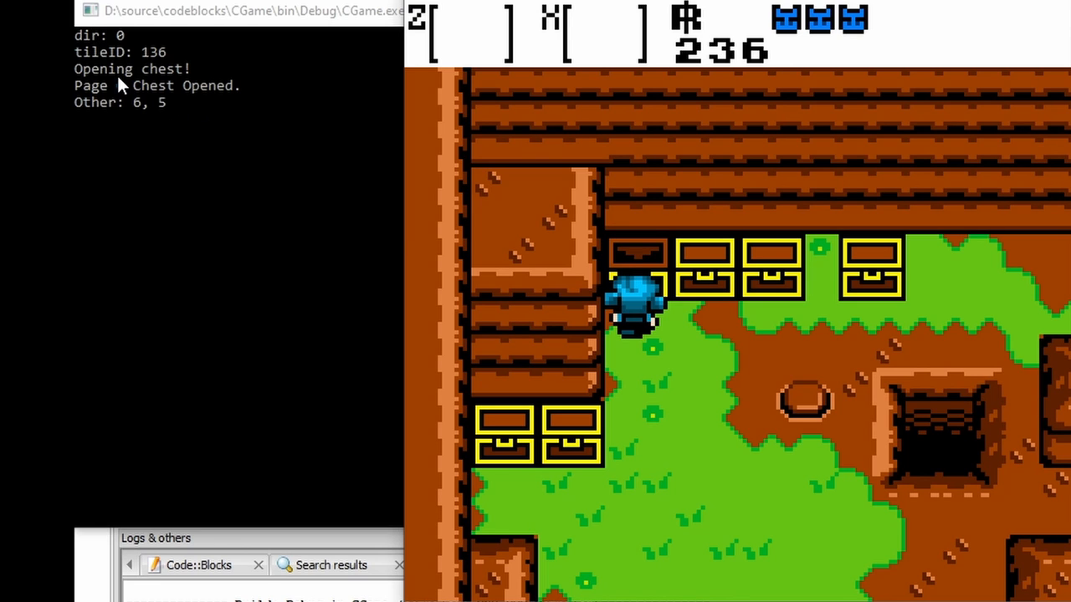
mouse_move(167, 86)
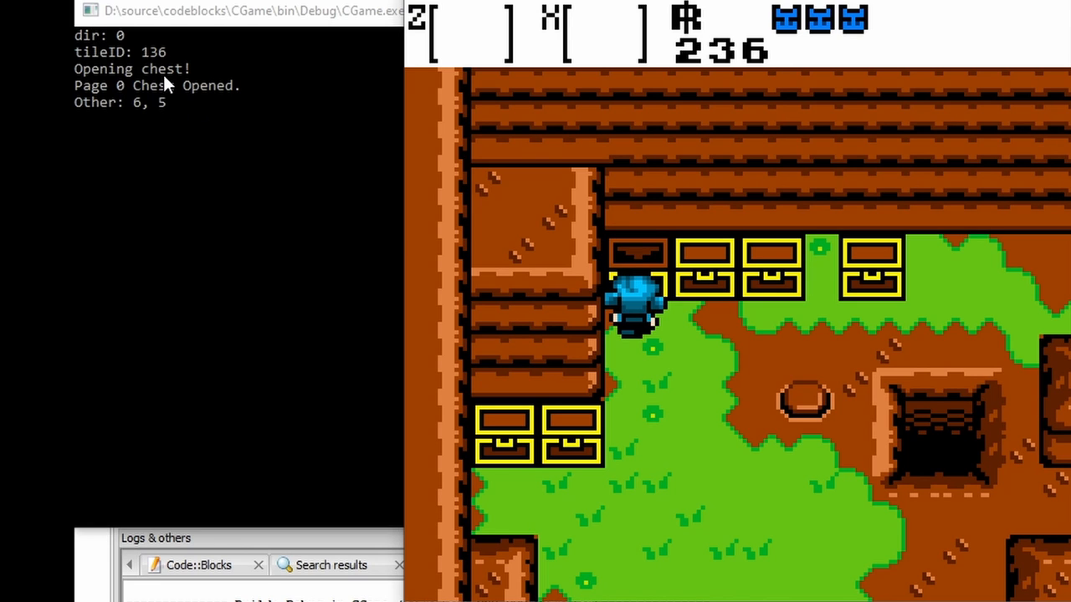
mouse_move(219, 101)
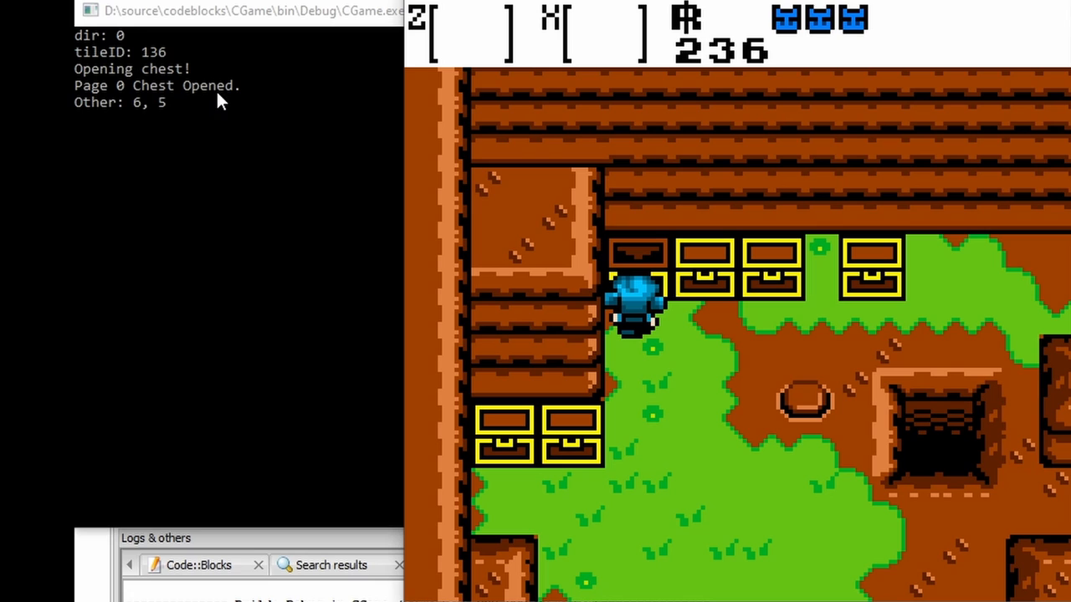
mouse_move(115, 114)
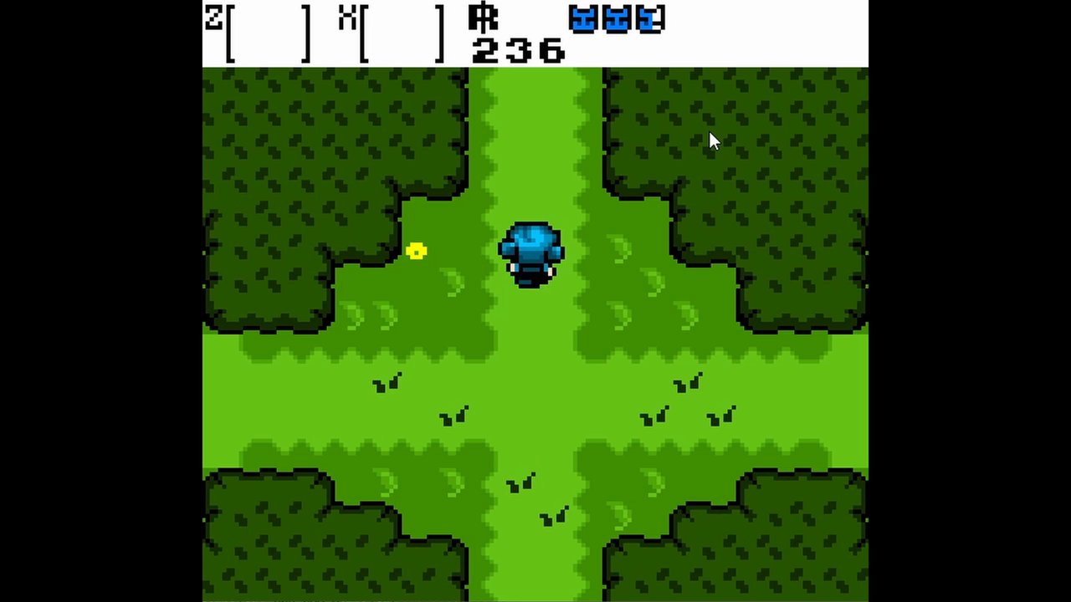
Walk the character south down the forest path through the grassy crossroads
key("Down")
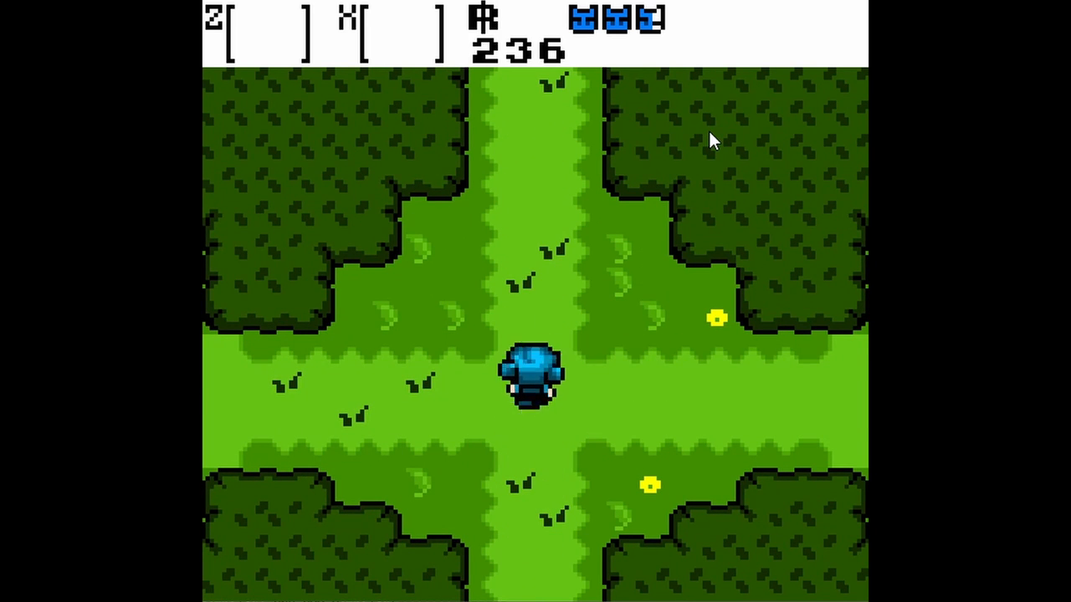